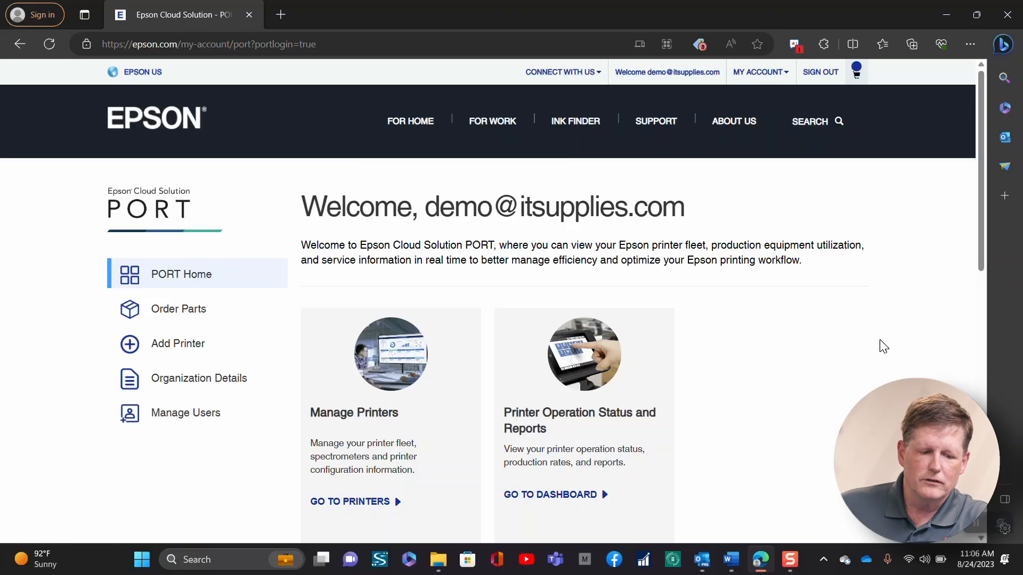
mouse_move(255, 84)
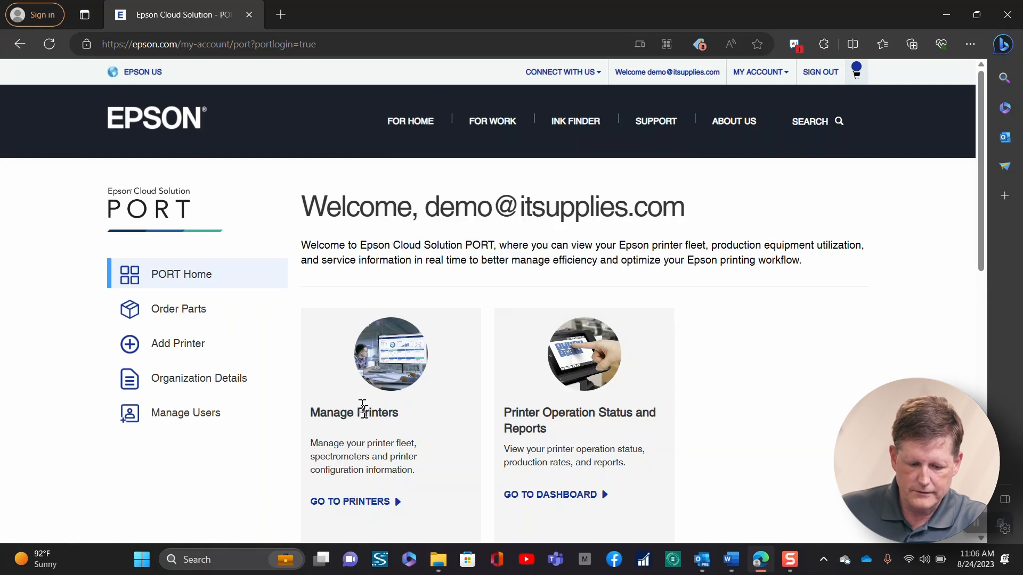
mouse_move(546, 488)
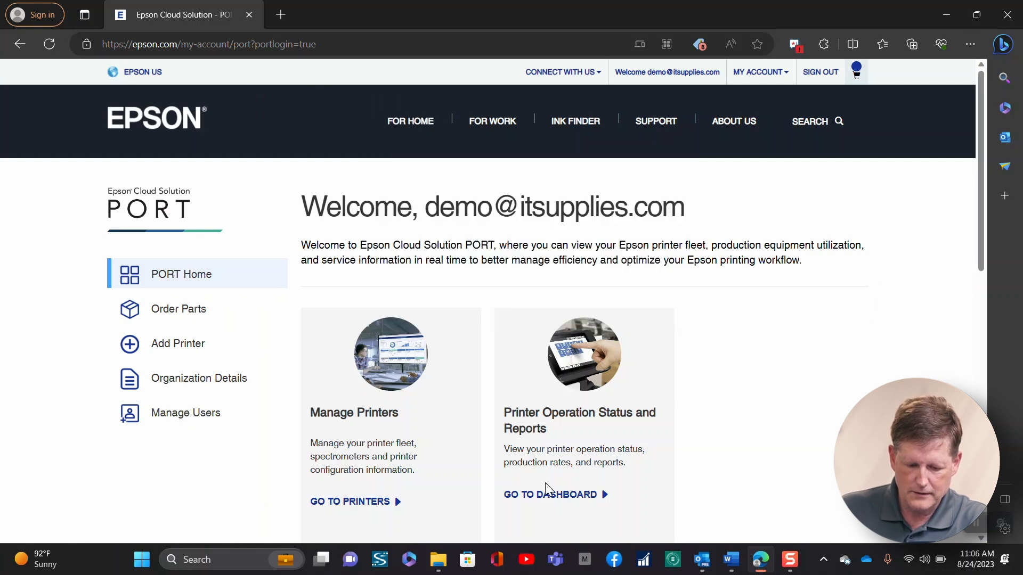
mouse_move(550, 426)
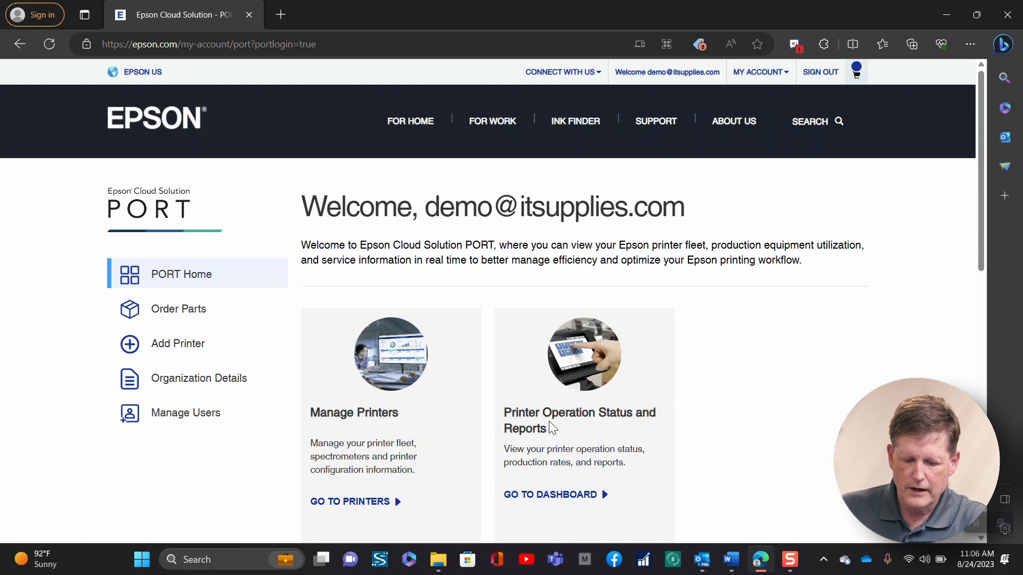
mouse_move(622, 428)
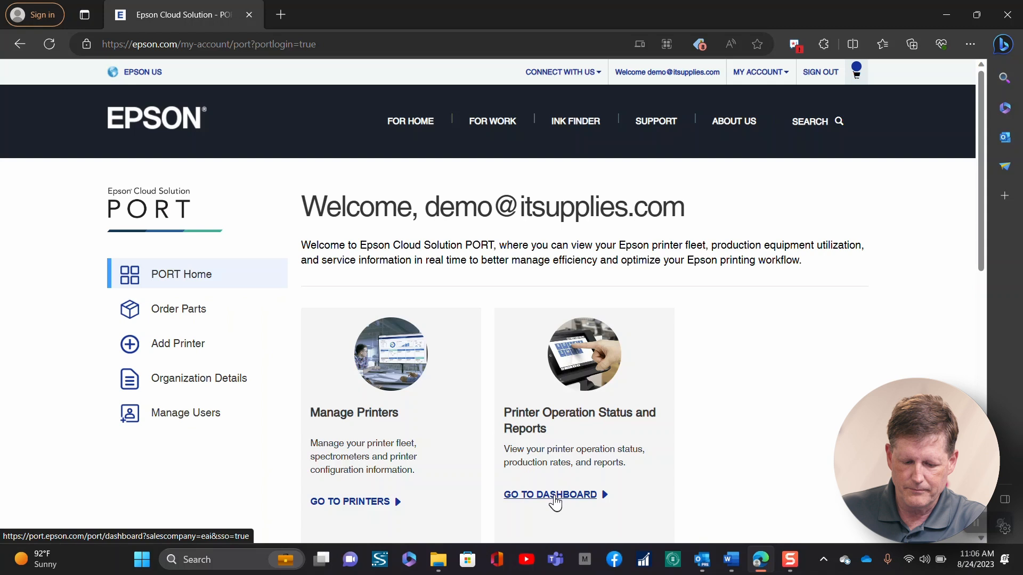
Step: Open the Production Monitor dashboard and filter printers to Roll to Roll
click(549, 494)
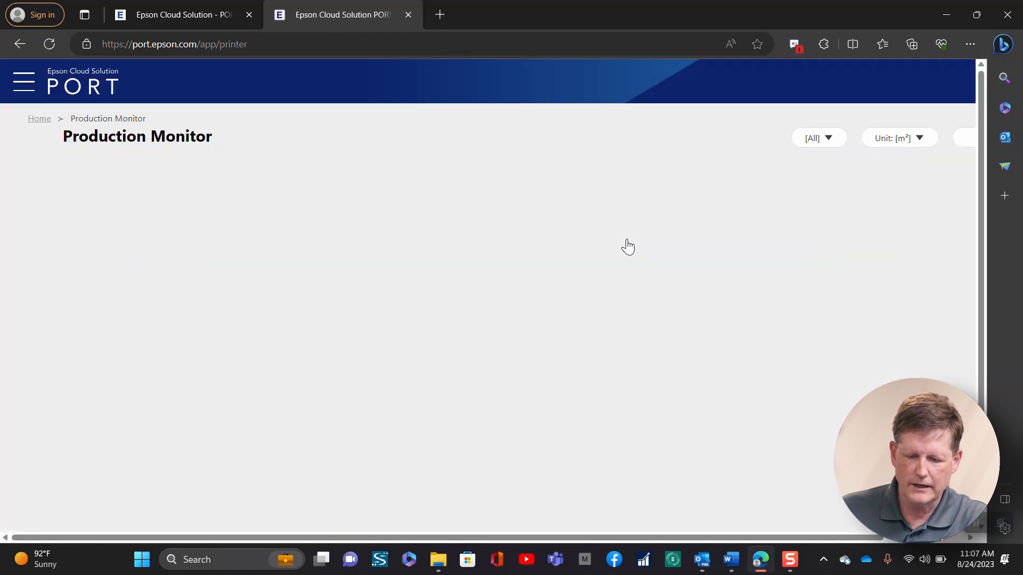
click(818, 137)
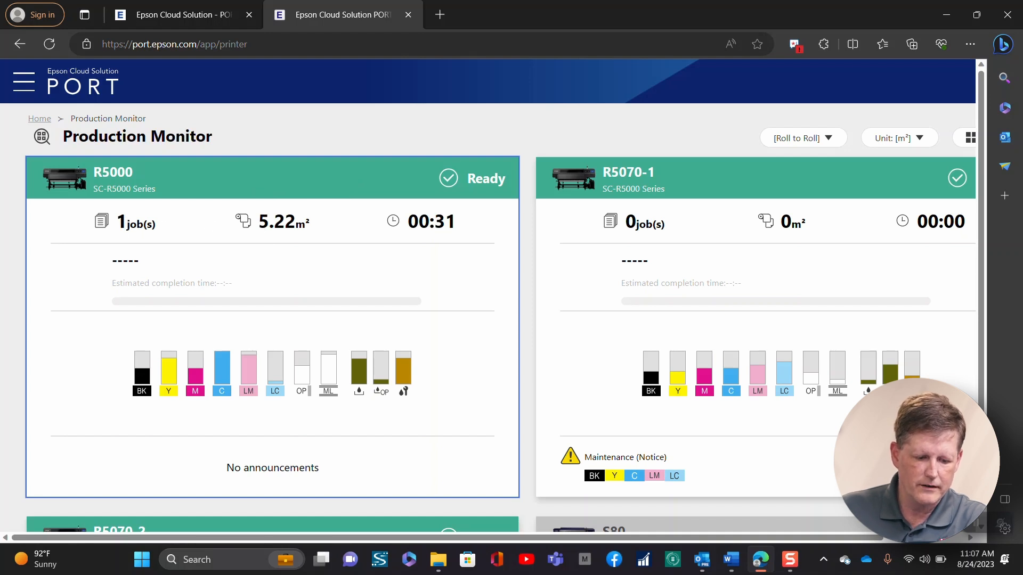
mouse_move(350, 226)
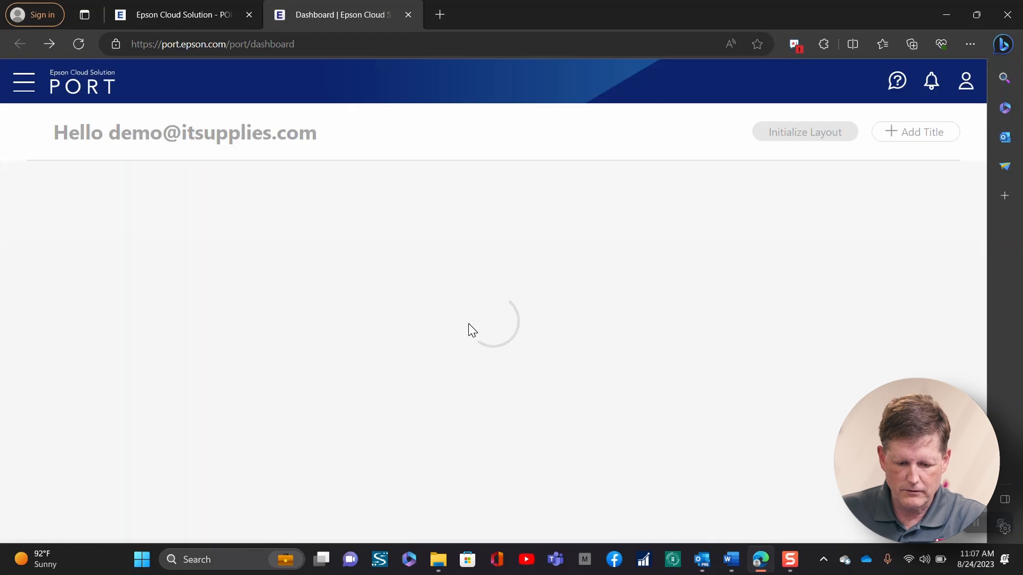
mouse_move(389, 415)
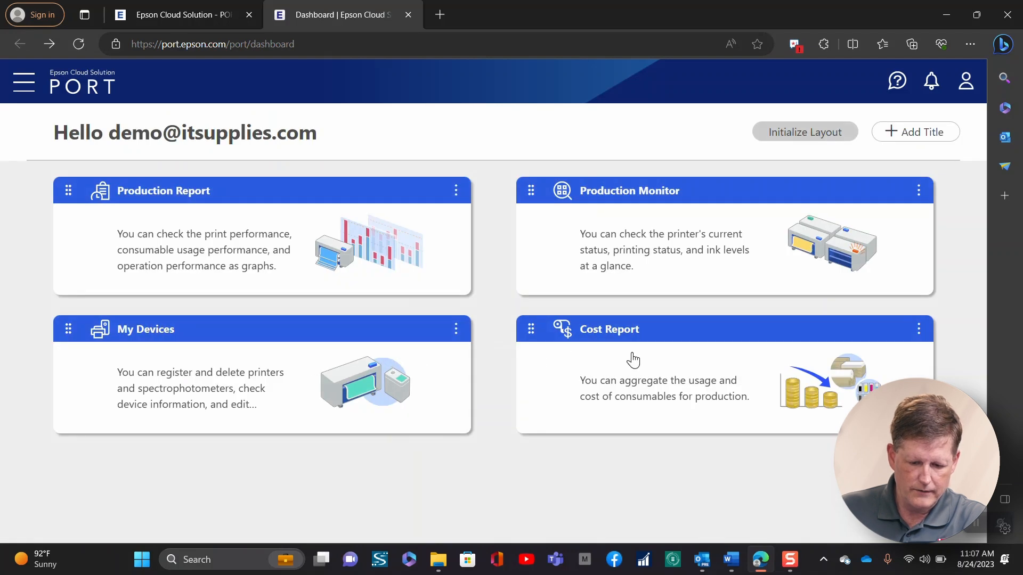
Step: Choose the Cost Report card on the Production Monitor dashboard
click(607, 328)
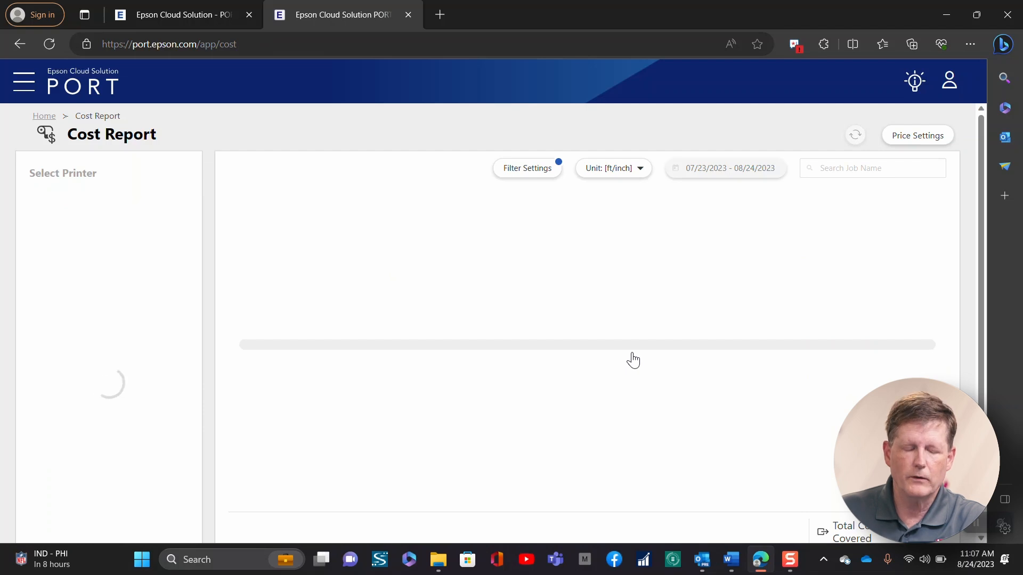
Step: Tick R5000 under Select Printer to list its jobs with cost, media and ink usage
click(56, 284)
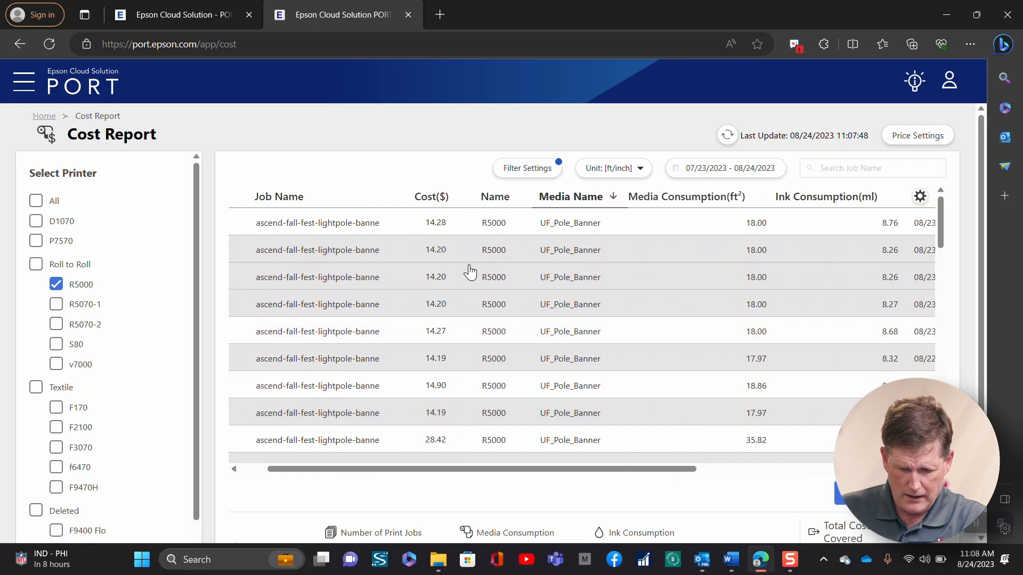
mouse_move(489, 265)
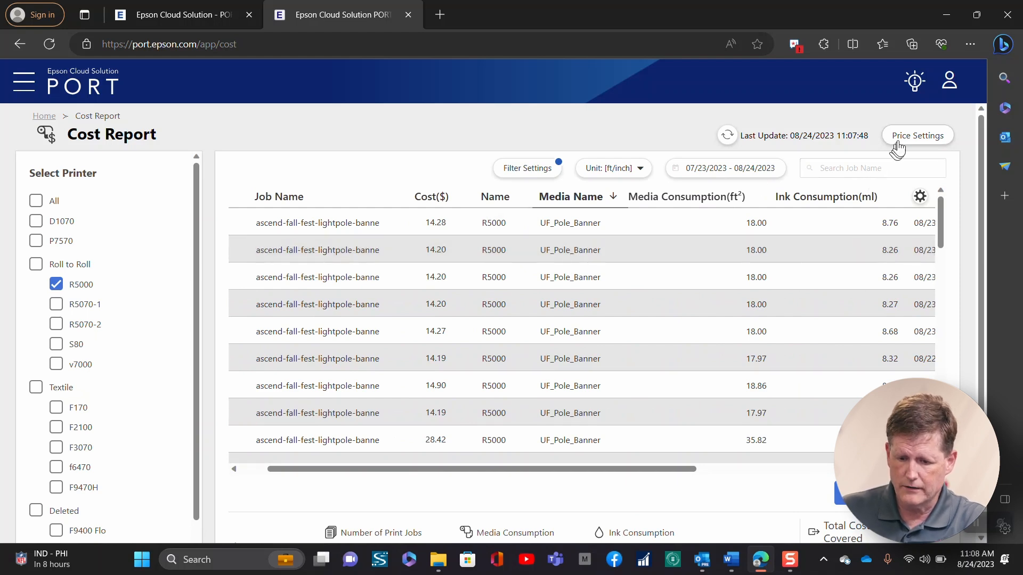
Step: Show SC-R5000 Series media prices, check the Unit options, and start editing the media list
click(916, 135)
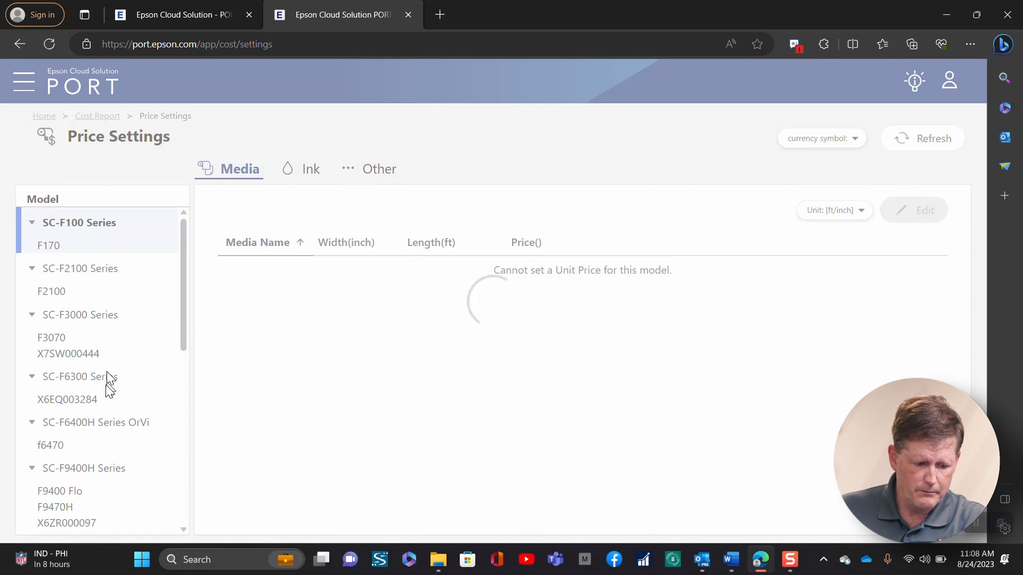
scroll(down, 3)
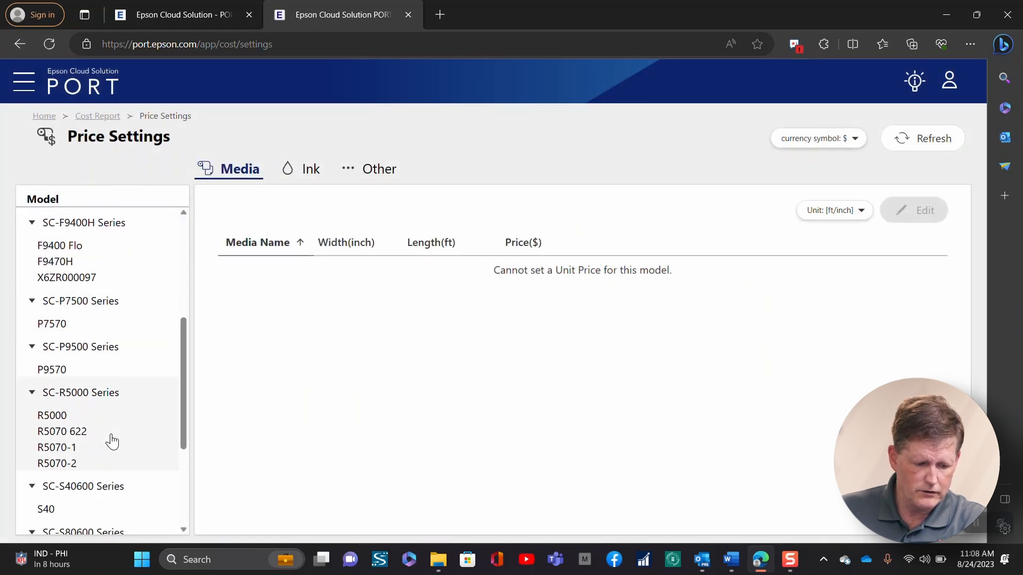
click(81, 392)
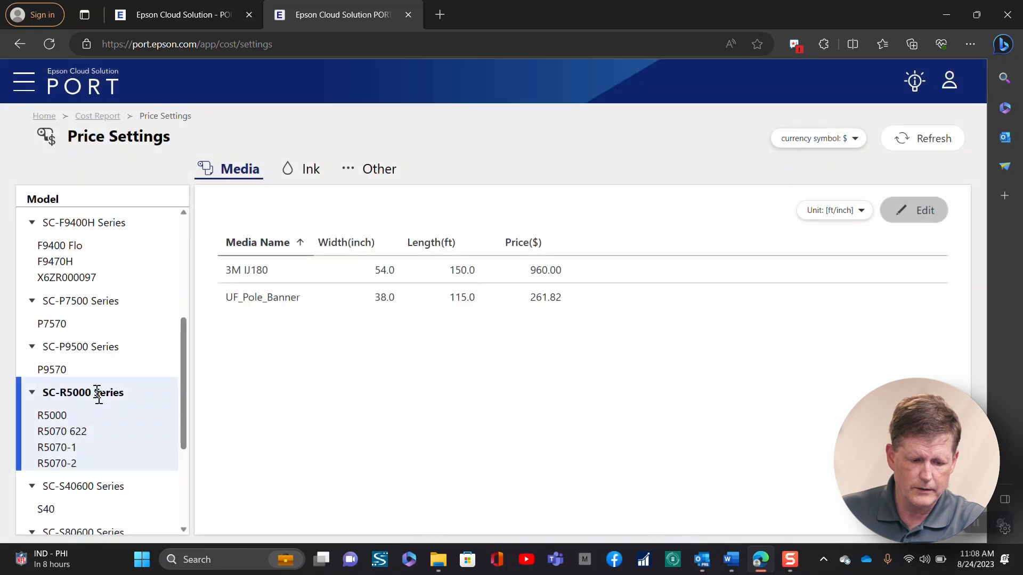
mouse_move(241, 188)
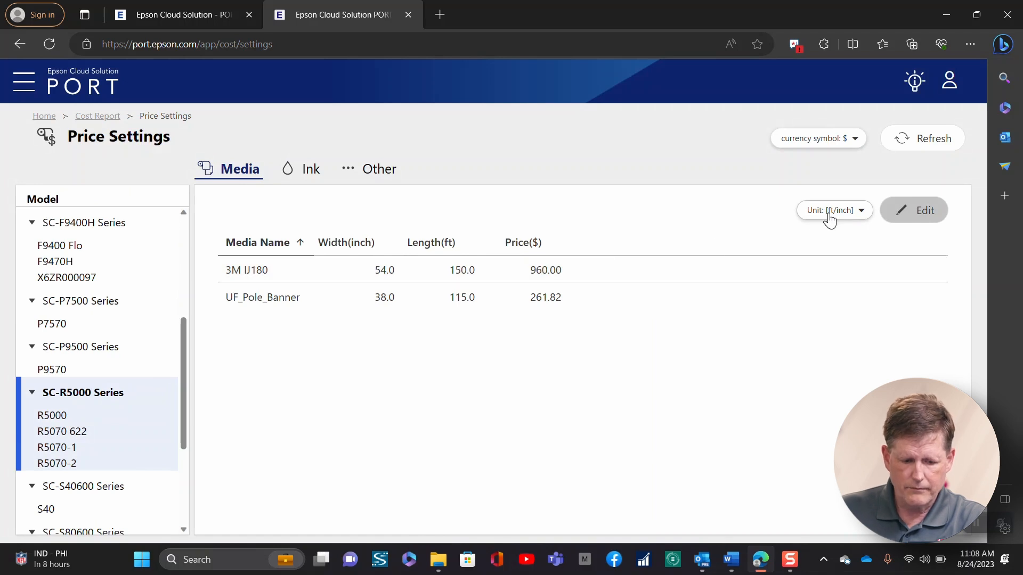
mouse_move(837, 219)
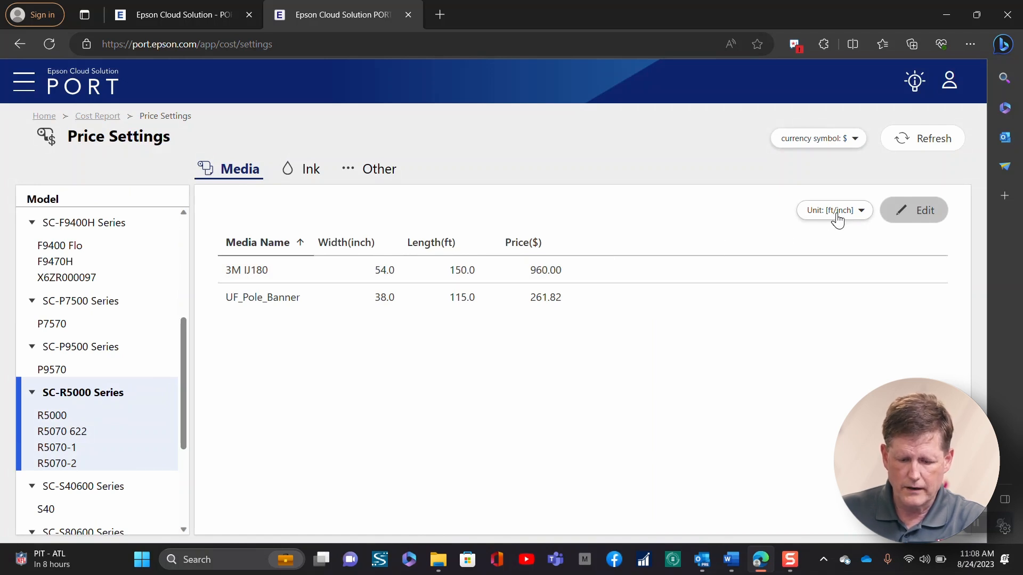
click(833, 209)
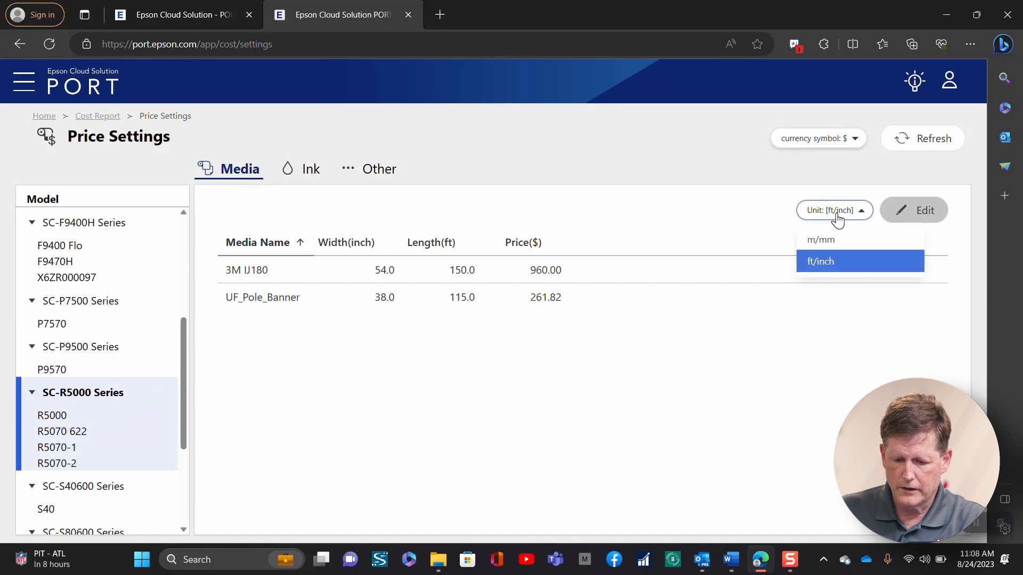
mouse_move(825, 244)
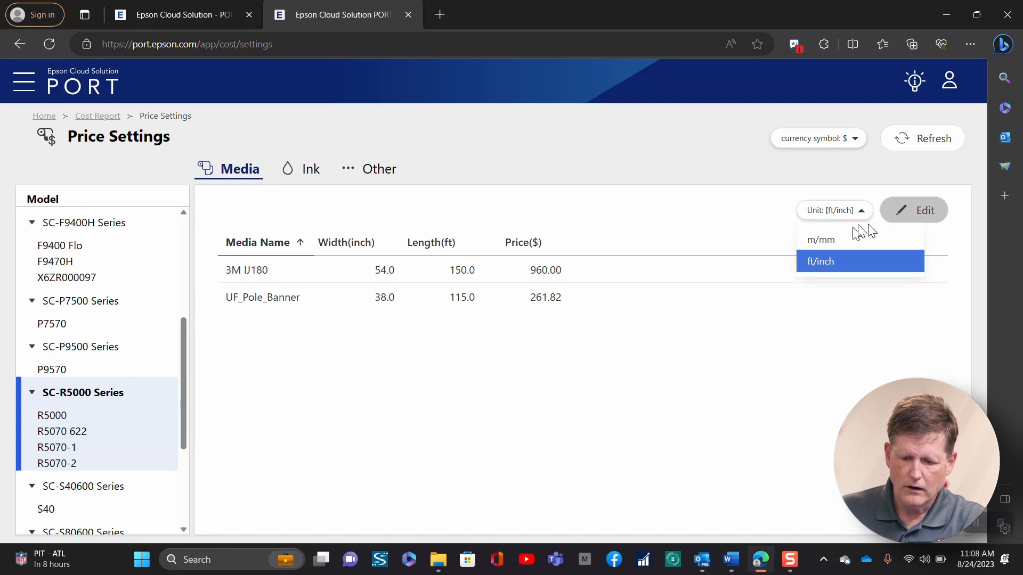
click(913, 209)
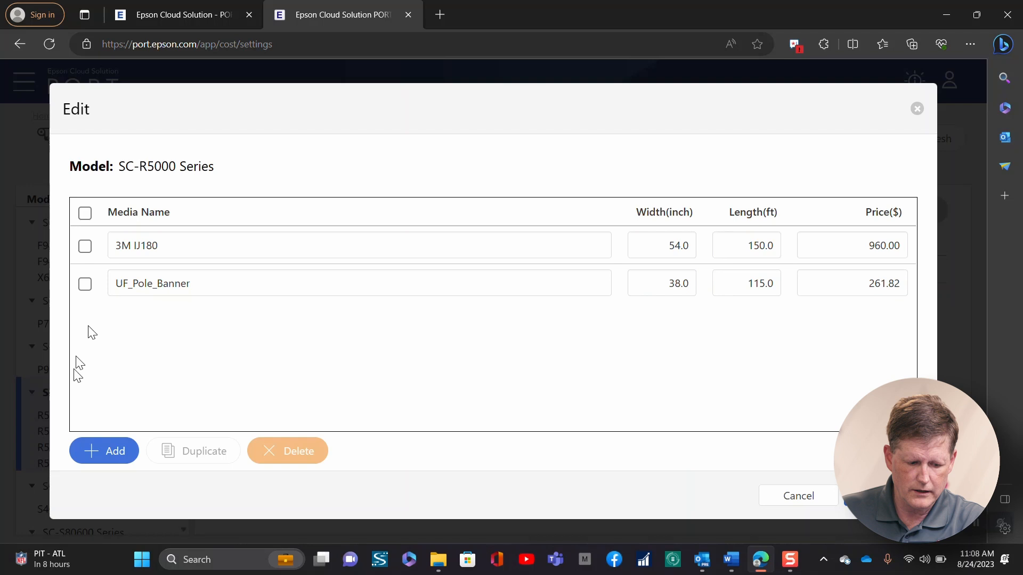
Step: Add a blank media row, then cancel and discard the edits, bringing up the ink prices
click(104, 450)
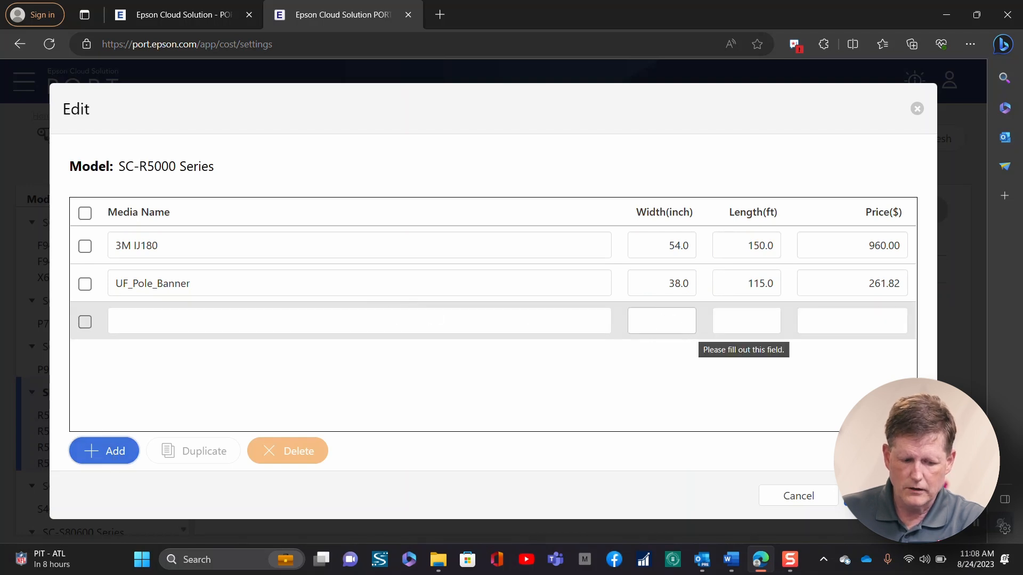
click(358, 320)
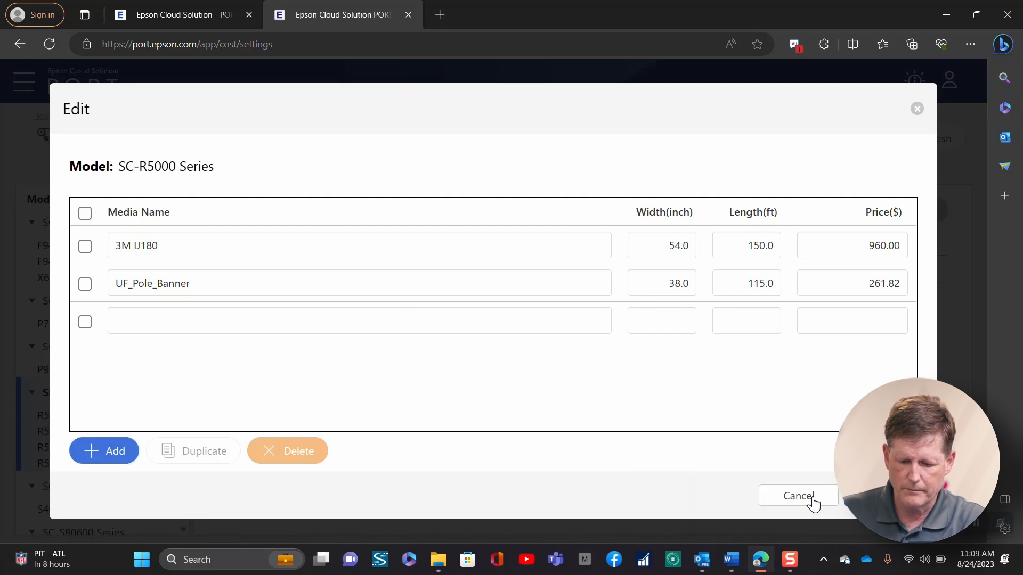
click(797, 496)
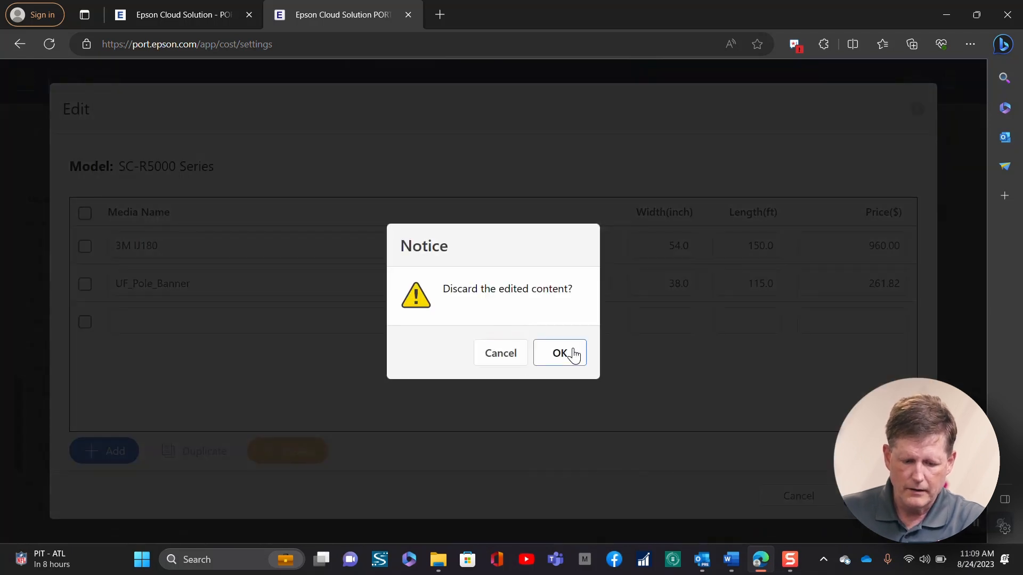
click(558, 353)
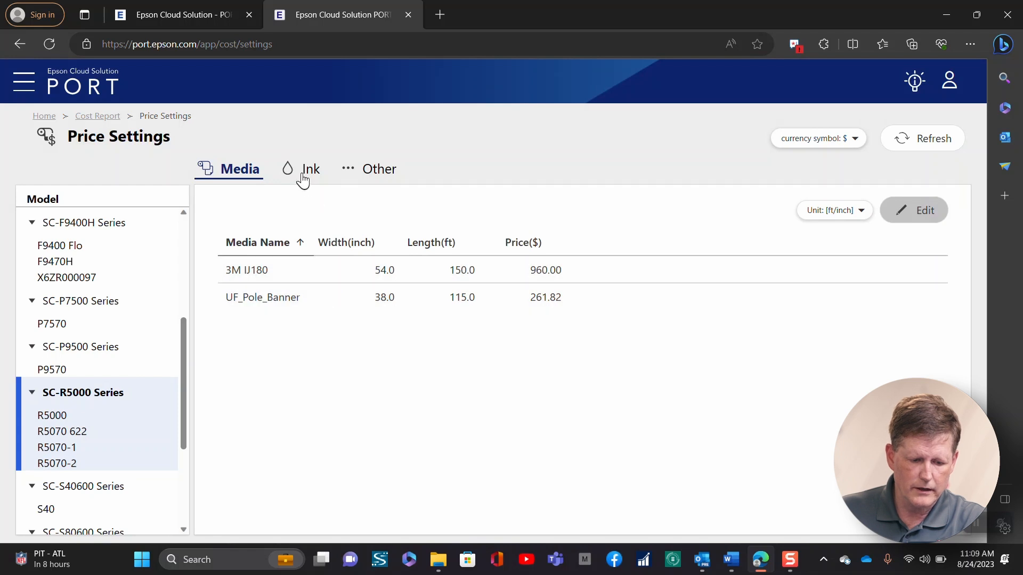
click(308, 168)
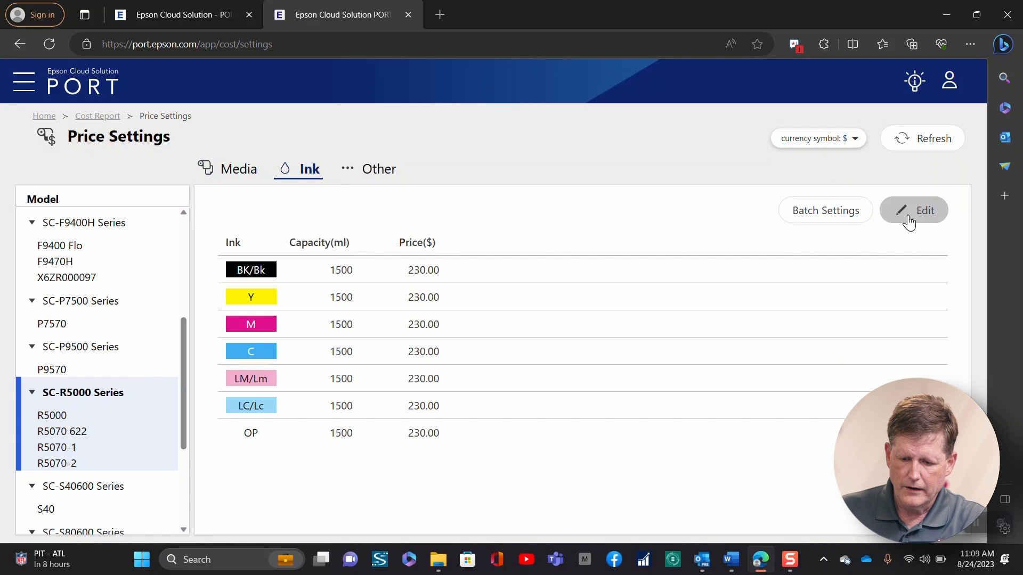
Step: Edit SC-R5000 ink prices and inspect the BK ink's 1500 ml Capacity dropdown
click(913, 210)
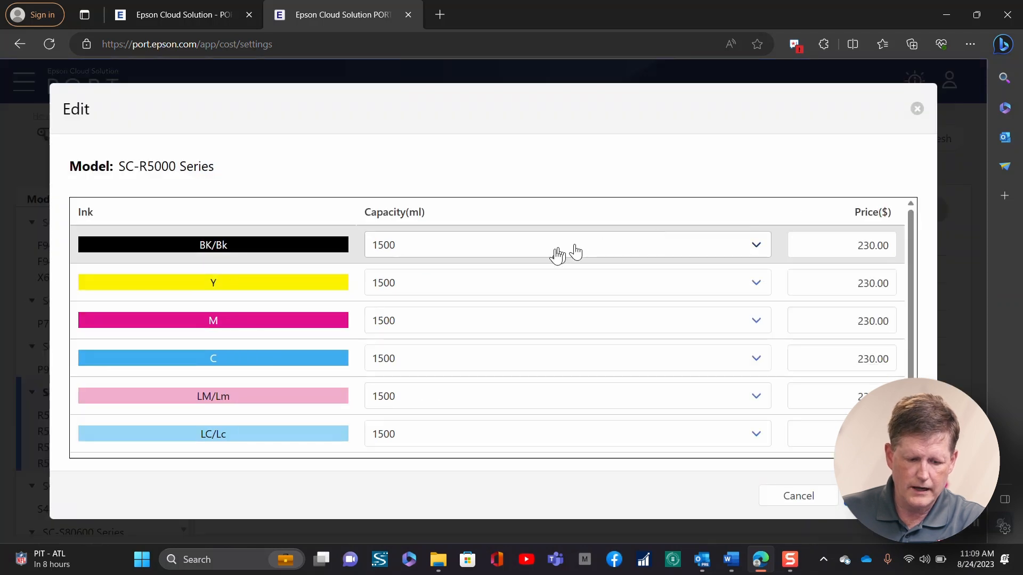
click(561, 245)
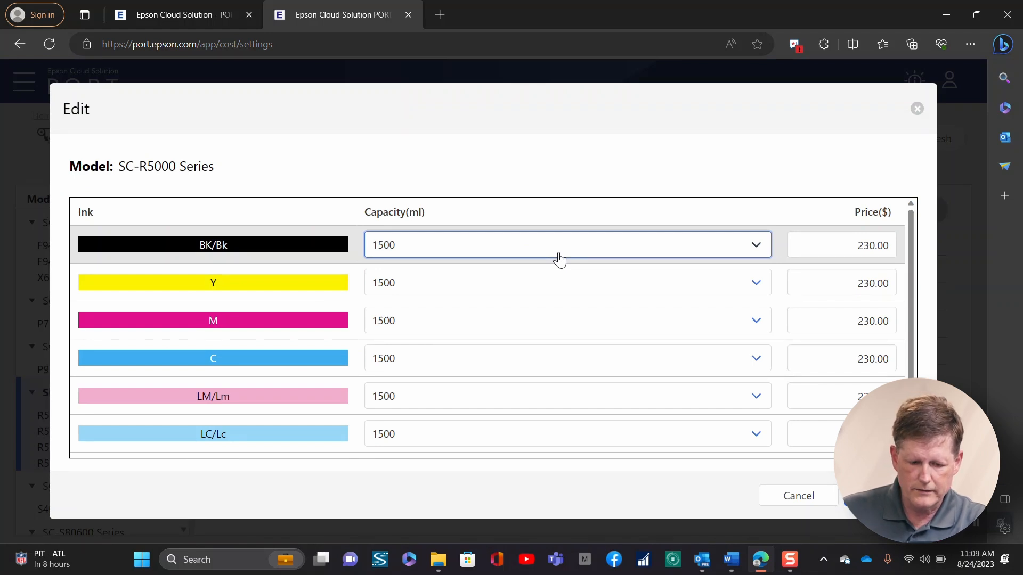
mouse_move(575, 349)
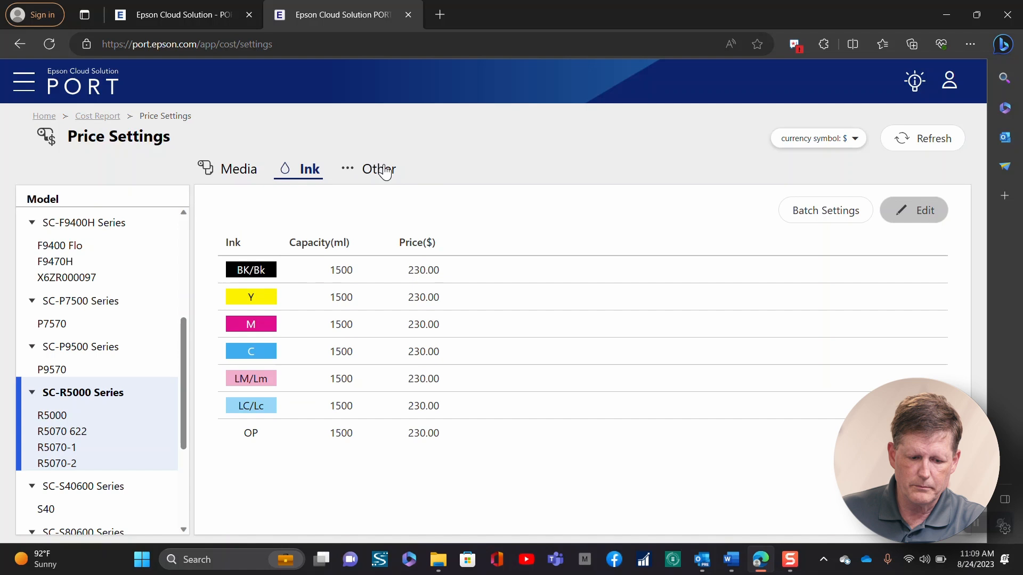
Step: Show the Other cost item price list for SC-R5000 Series, currently empty
click(377, 169)
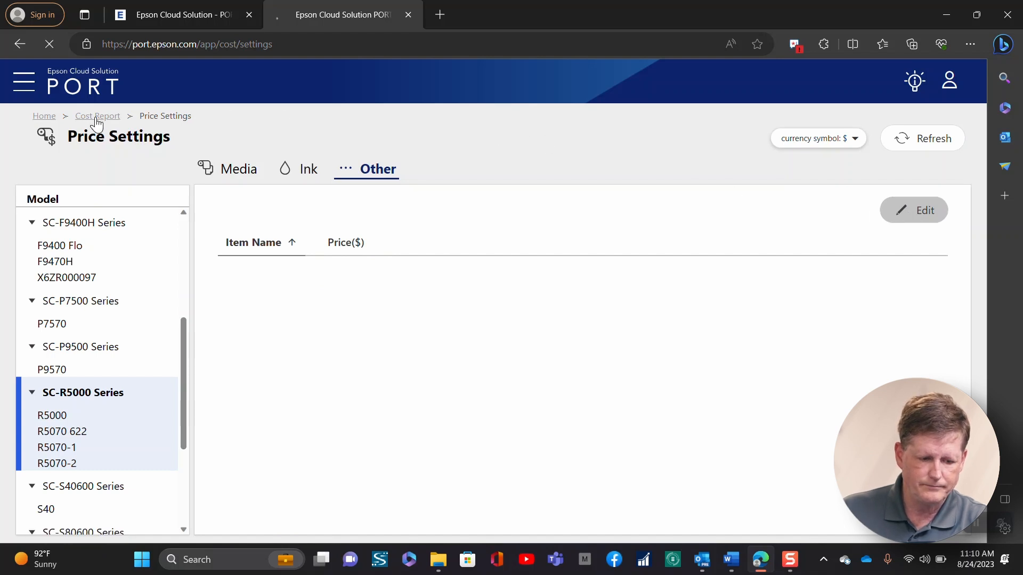
Step: Return to the R5000 Cost Report and bring up Filter Settings
click(97, 115)
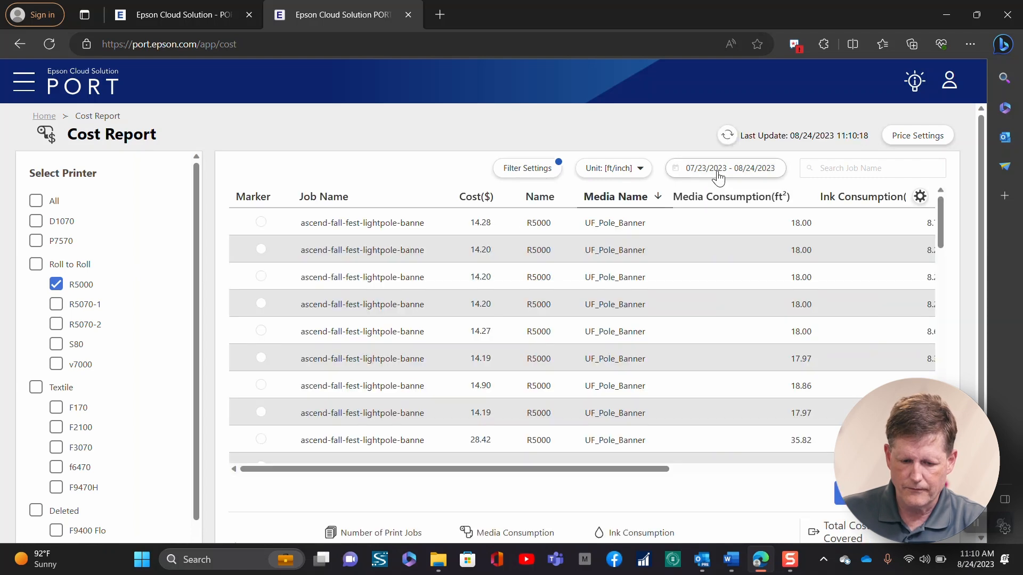
click(527, 168)
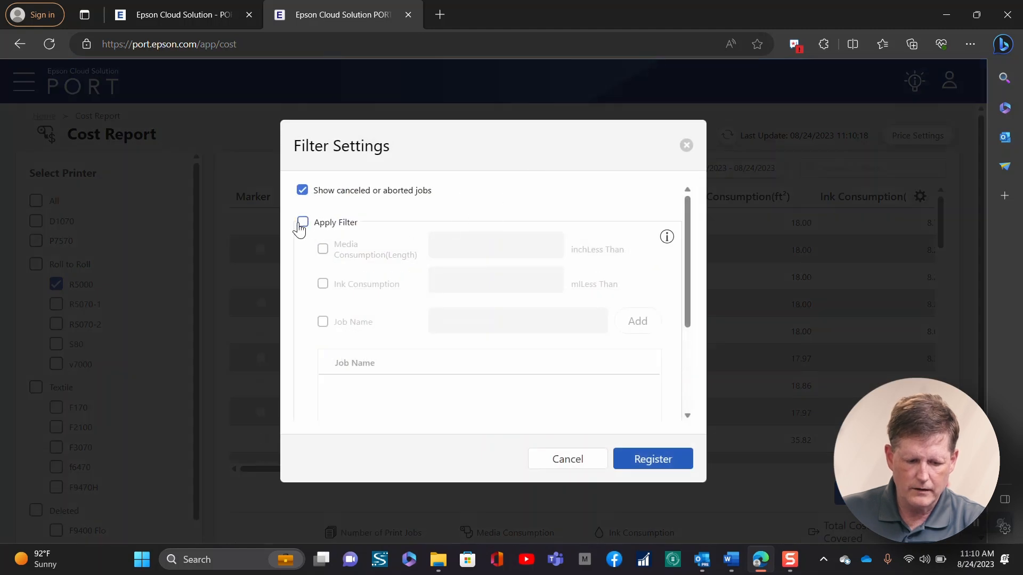
Step: Leave Apply Filter off, keep canceled or aborted jobs shown, and register the settings
click(301, 221)
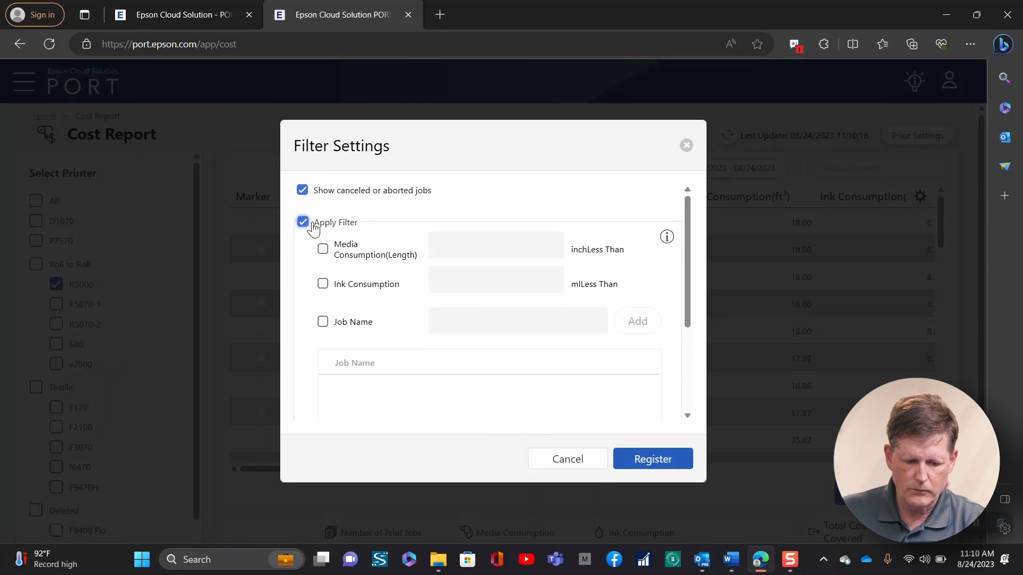
click(302, 221)
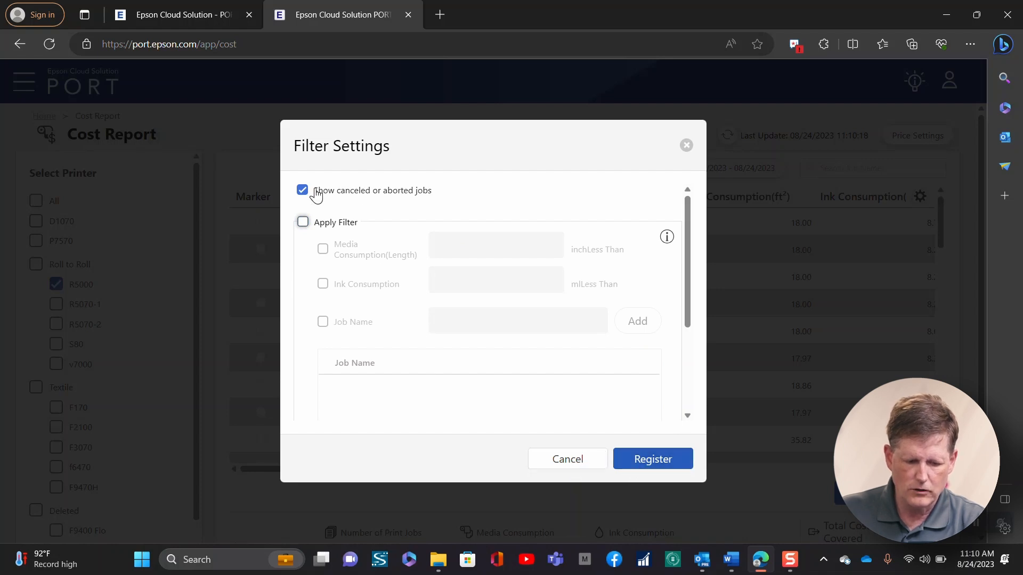
mouse_move(426, 197)
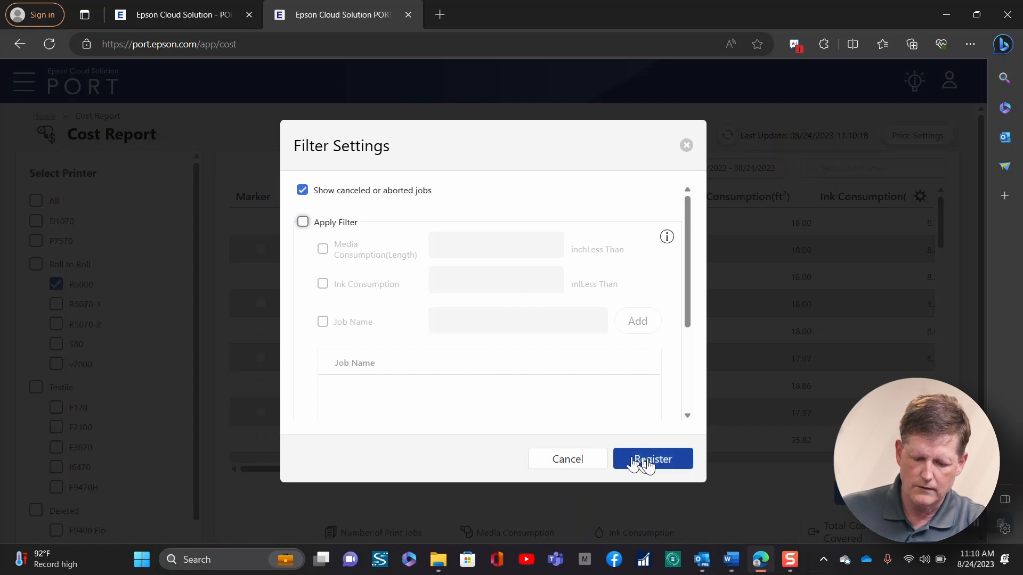
click(651, 458)
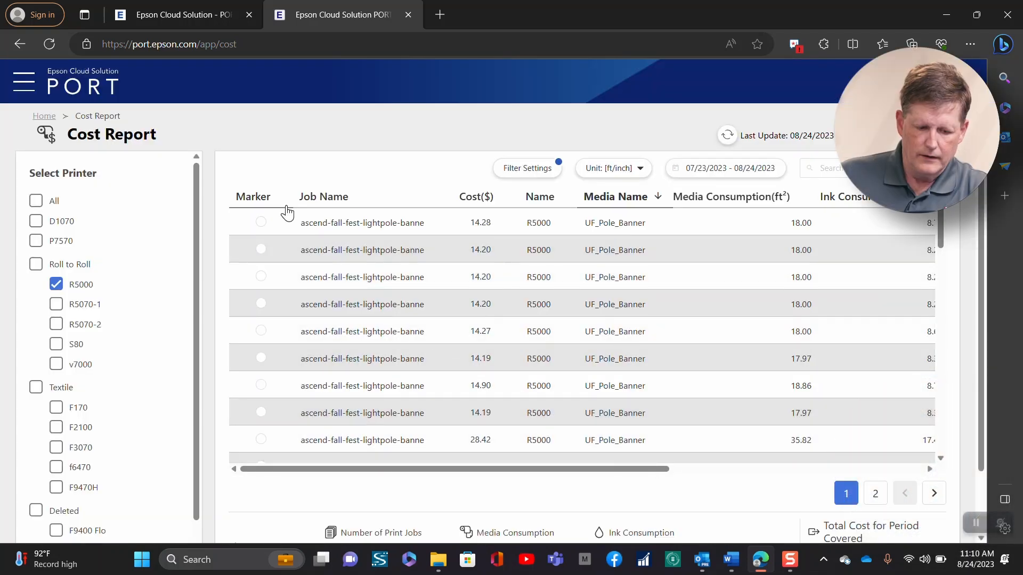
Step: Review media, ink and total cost details of the first two R5000 banner jobs
click(261, 222)
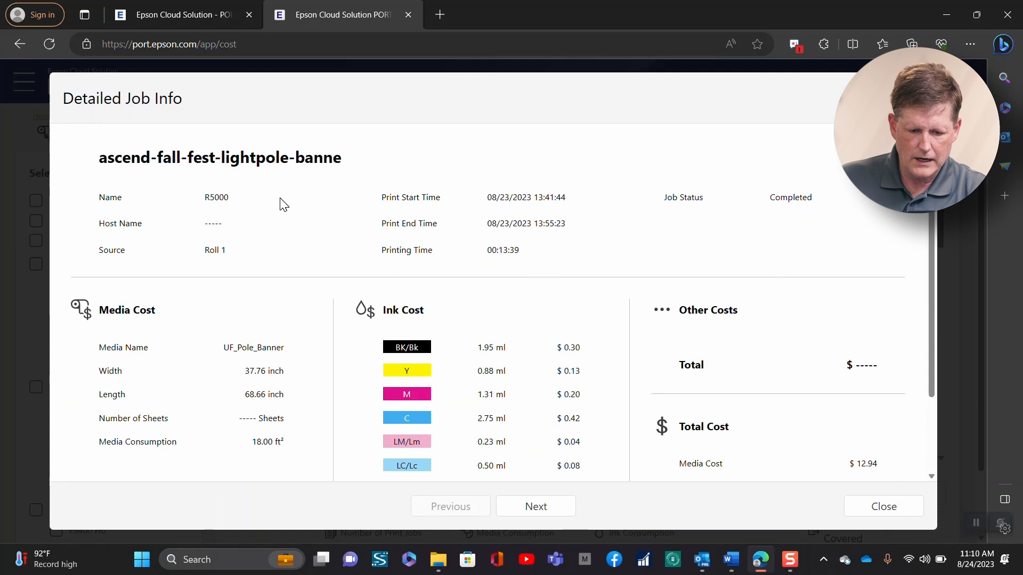
mouse_move(183, 203)
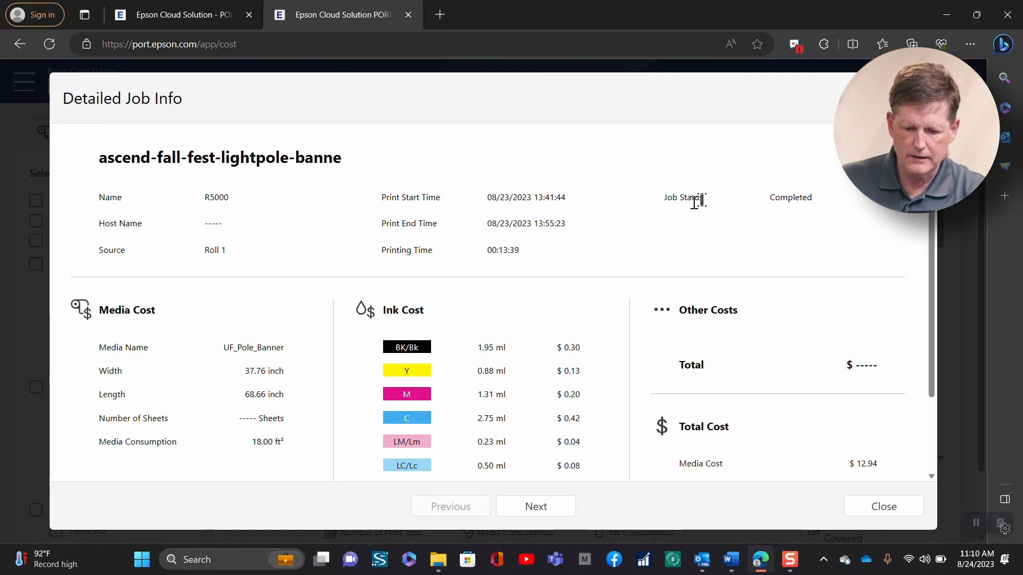
scroll(down, 3)
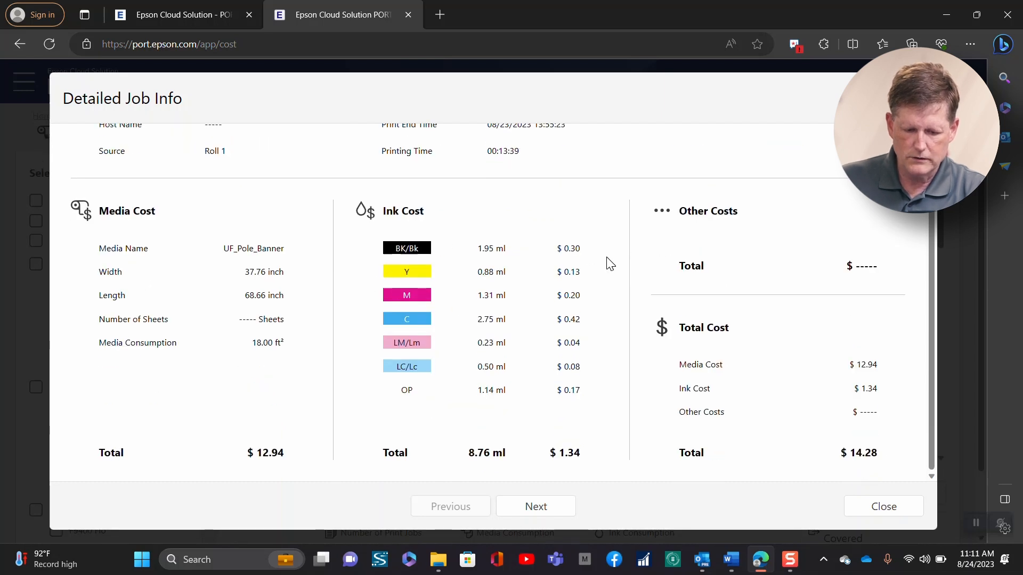
mouse_move(548, 307)
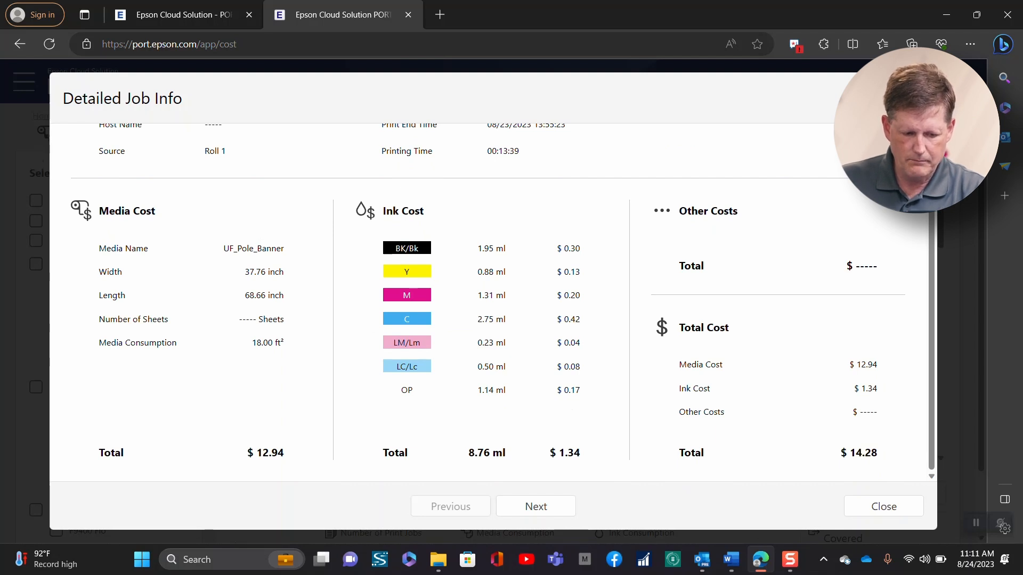
mouse_move(262, 360)
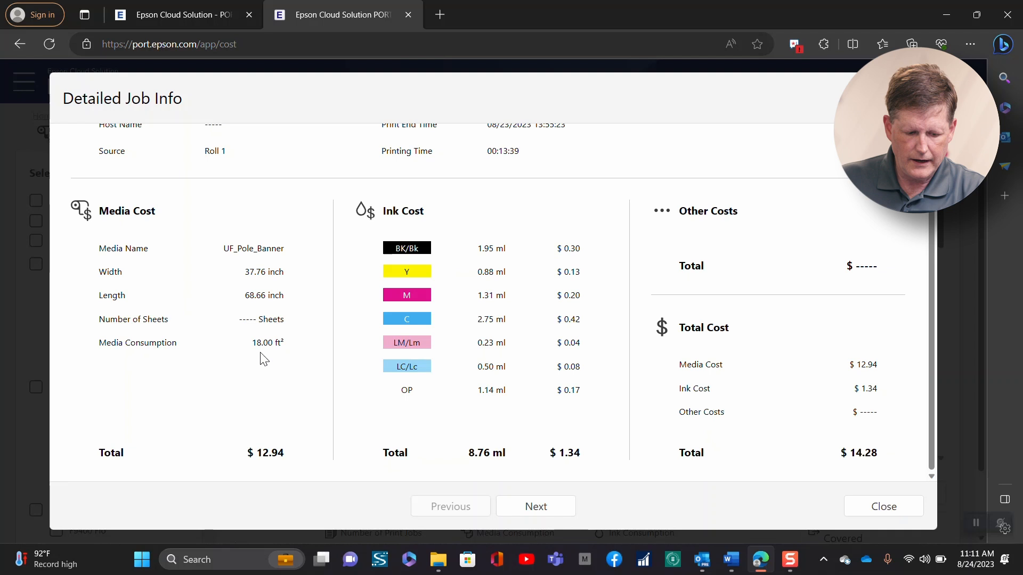
mouse_move(850, 425)
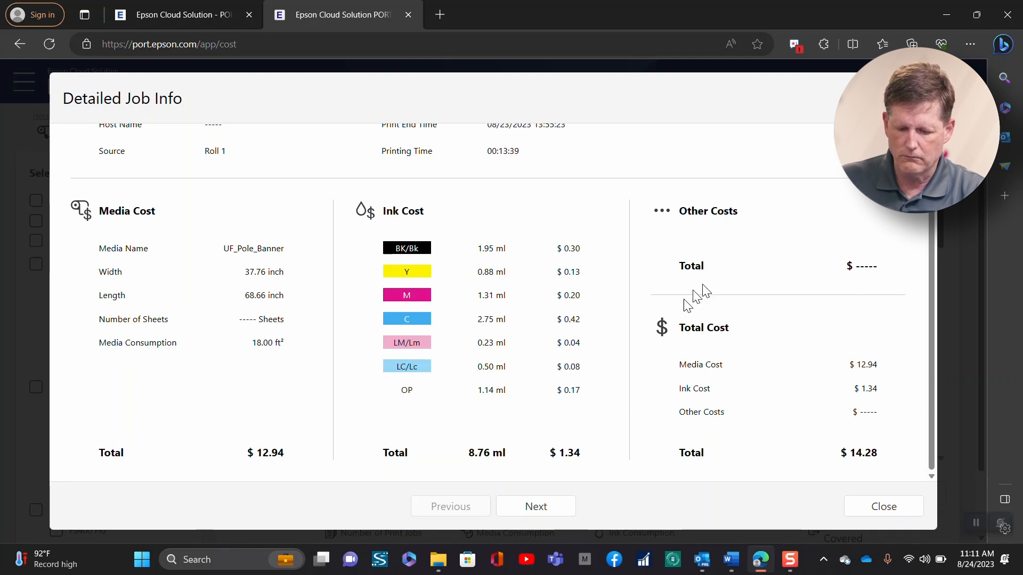
click(535, 506)
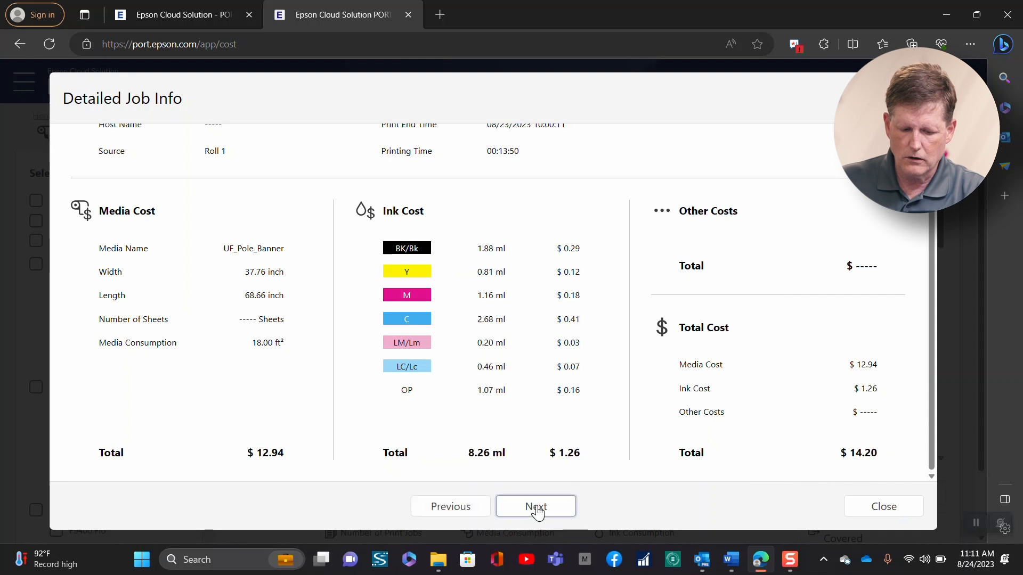
mouse_move(854, 520)
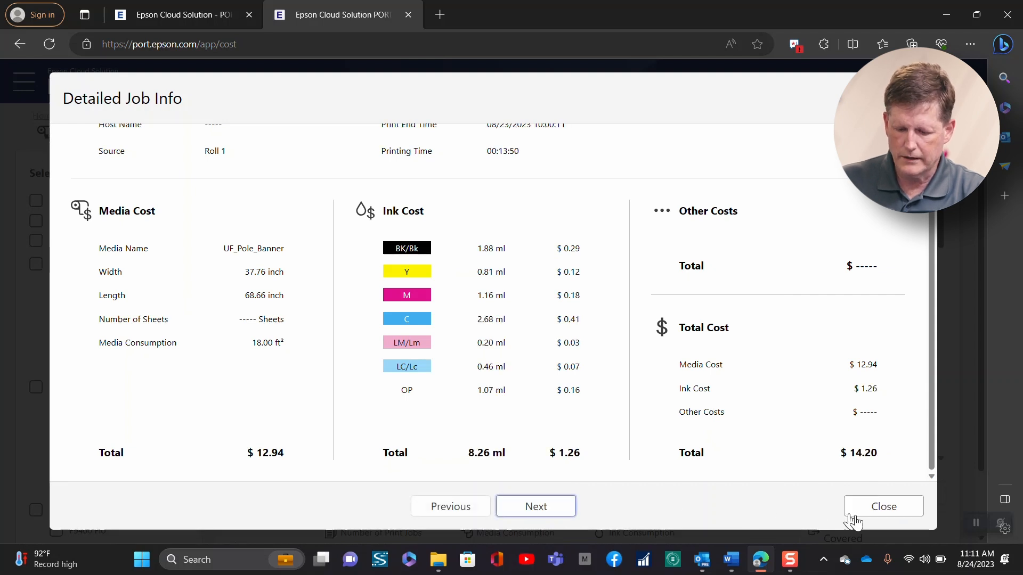
click(882, 506)
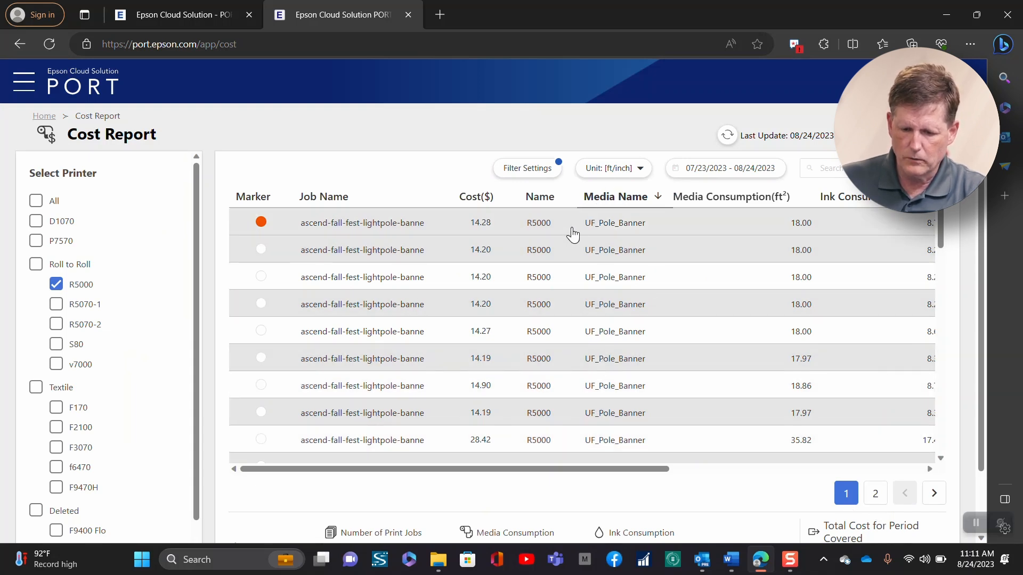
Step: Reopen the first job's cost details, then close them
click(362, 222)
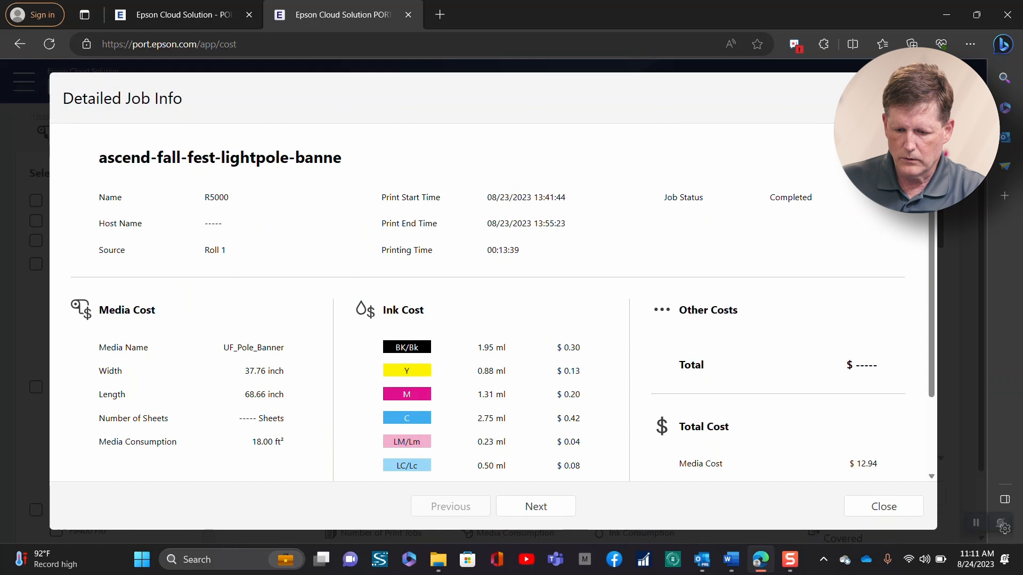
click(882, 506)
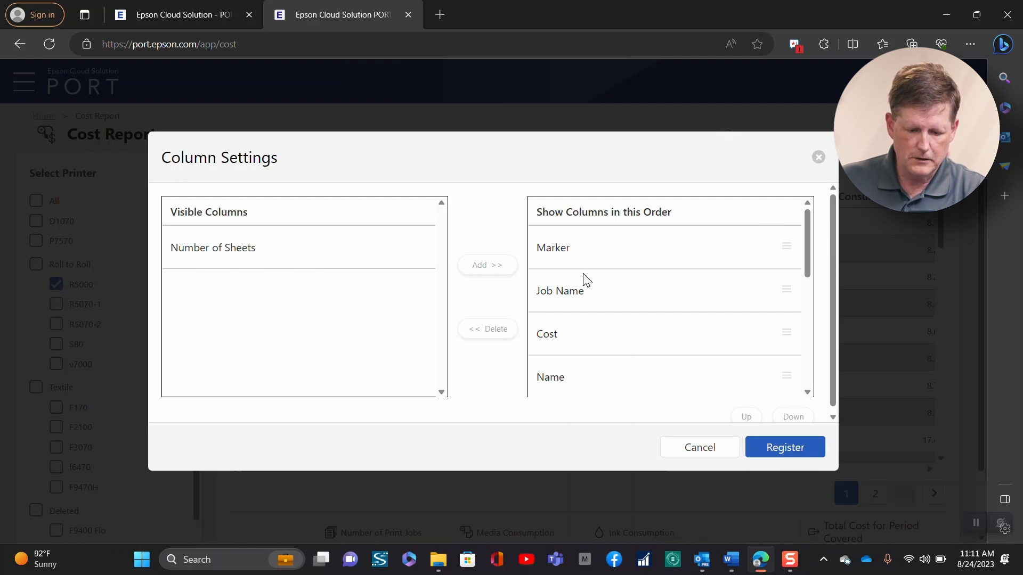
Step: Delete Job Status from the shown columns and register the new layout
scroll(down, 3)
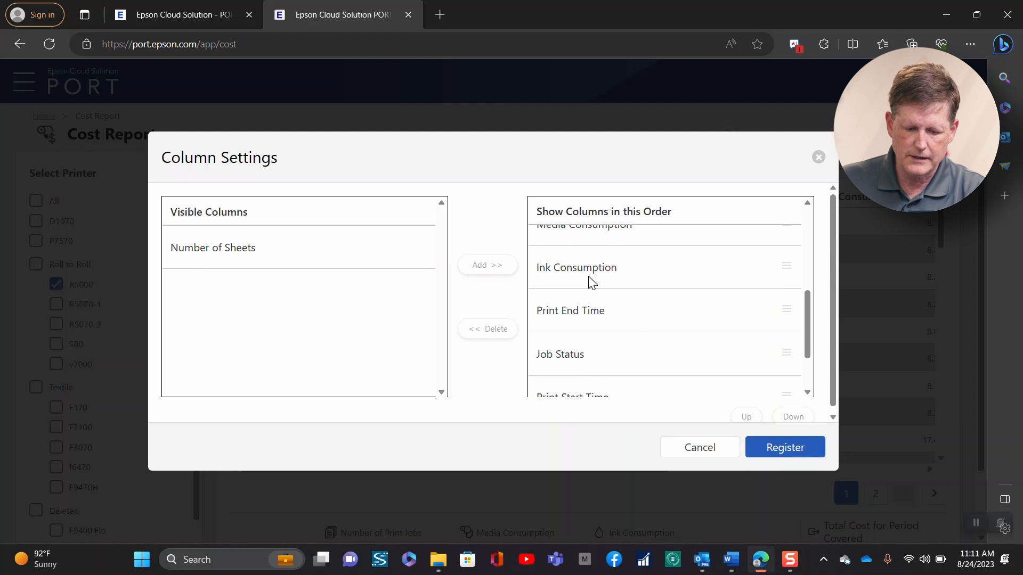
click(570, 310)
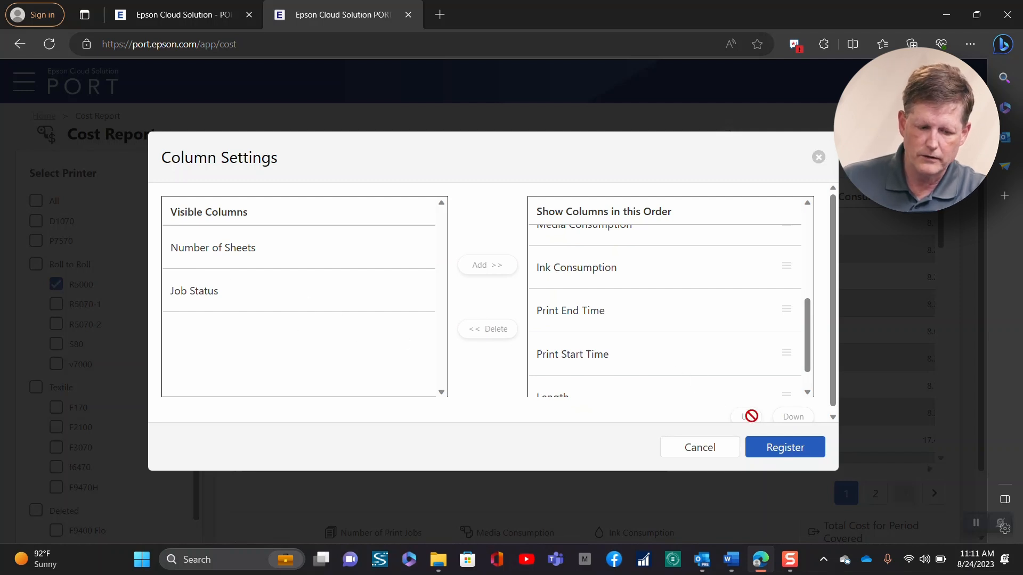
click(784, 448)
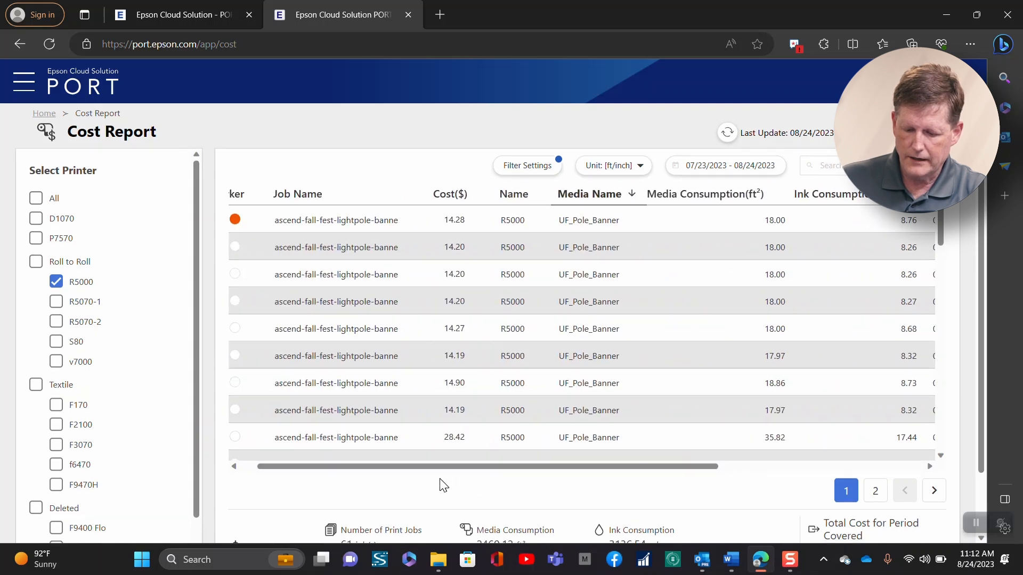
Step: Scroll to the period cost totals, then show page 2 of R5000 jobs
scroll(down, 3)
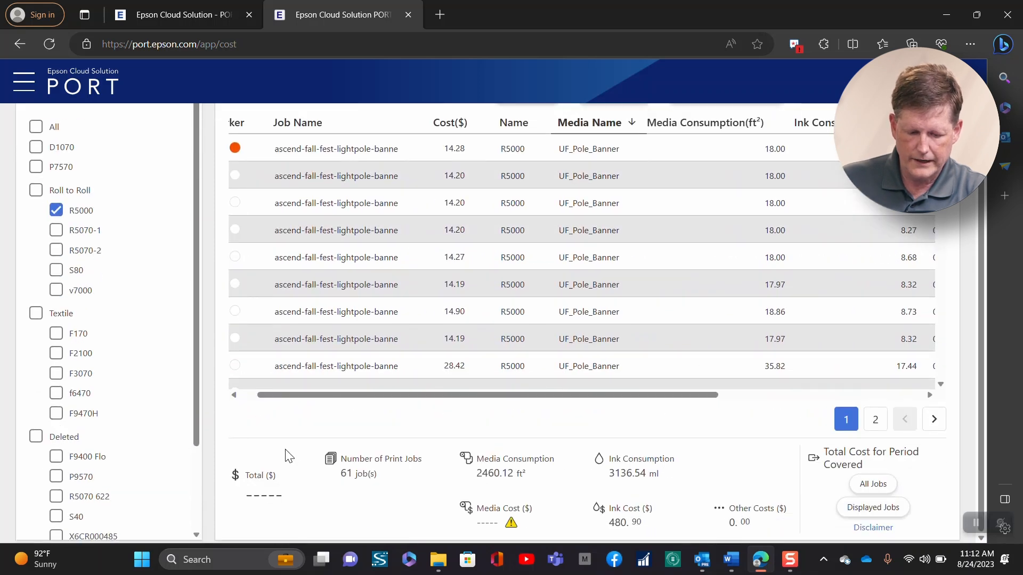
mouse_move(875, 419)
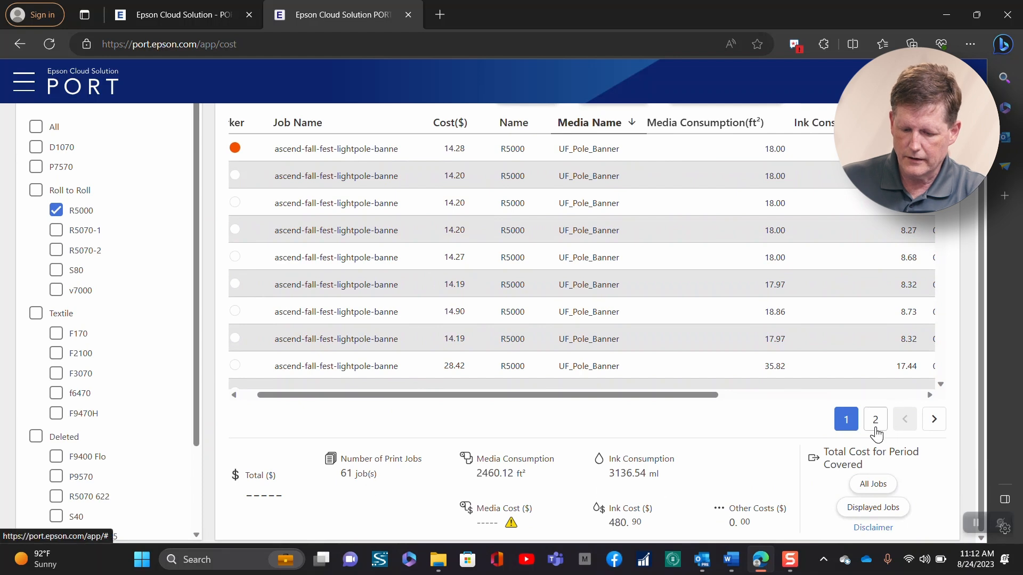
click(875, 418)
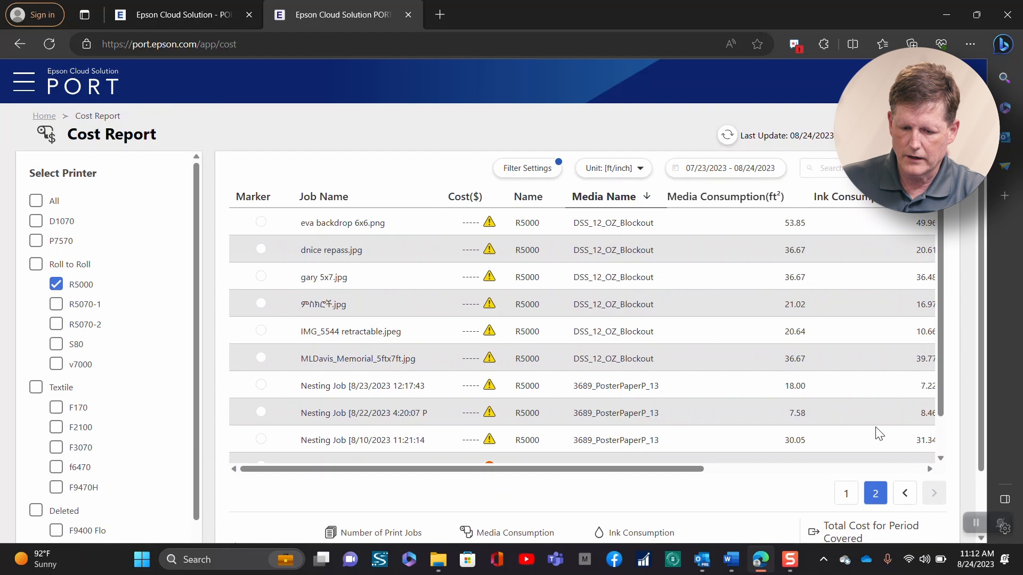
mouse_move(773, 185)
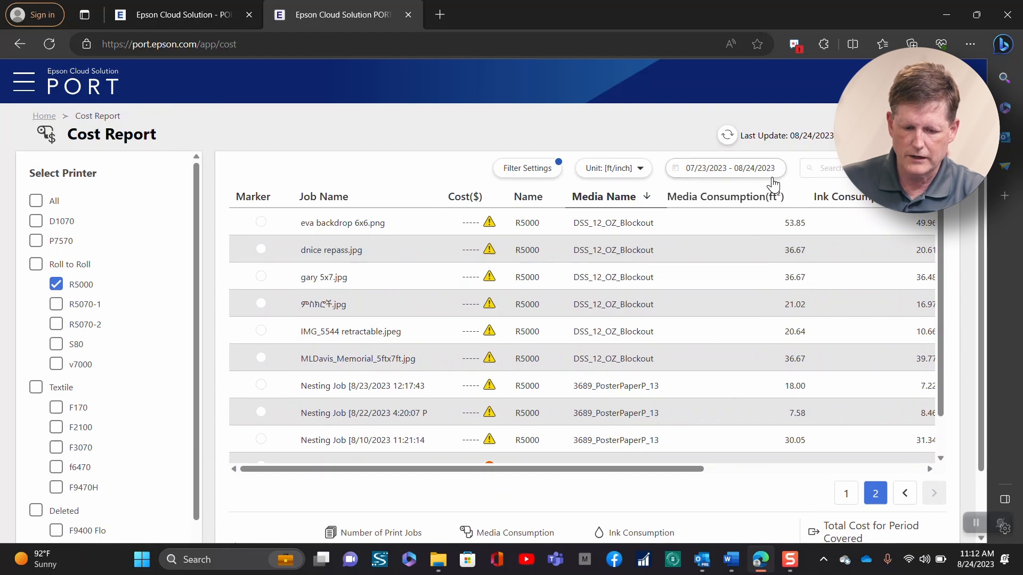